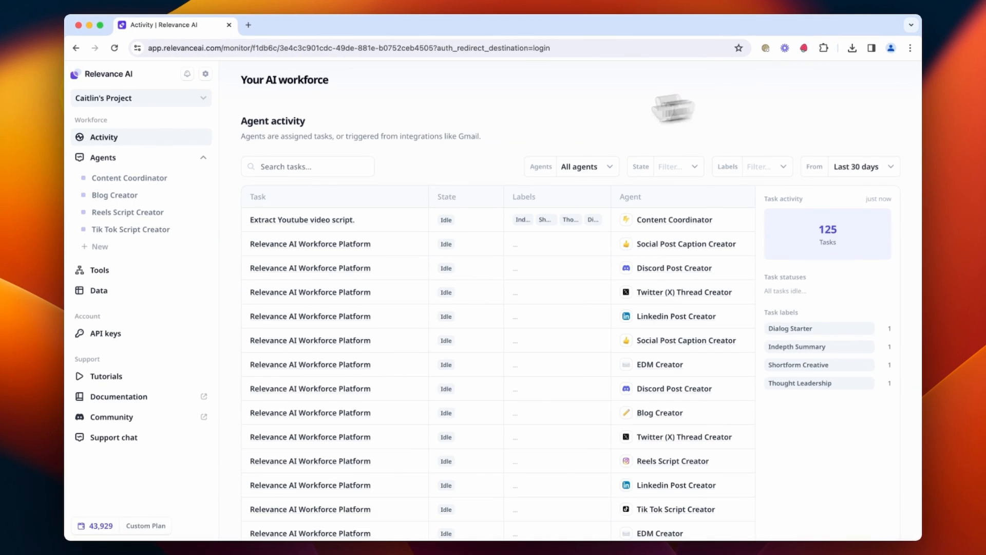
Step: Open Tool studio from the sidebar and scroll through the available tools
left_click(99, 270)
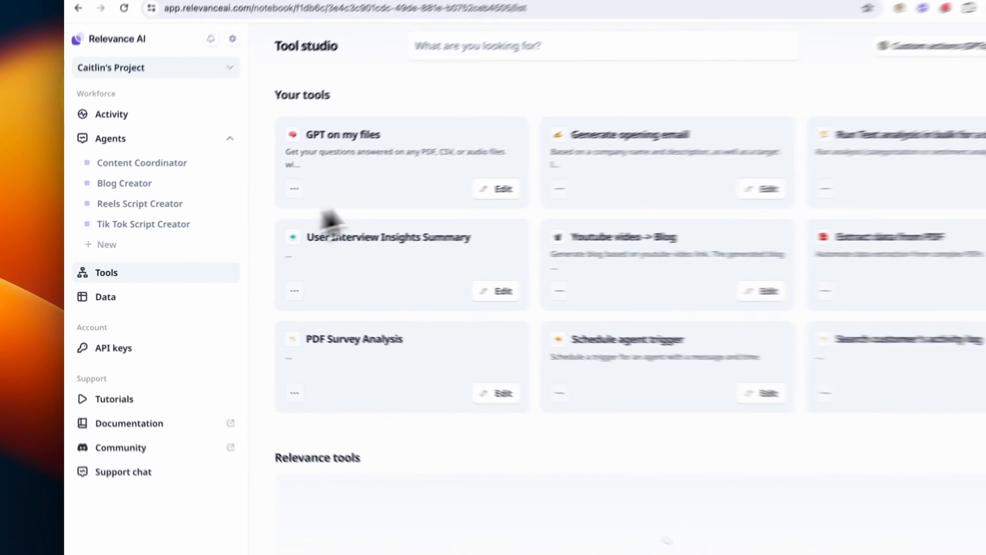
scroll("down", 3)
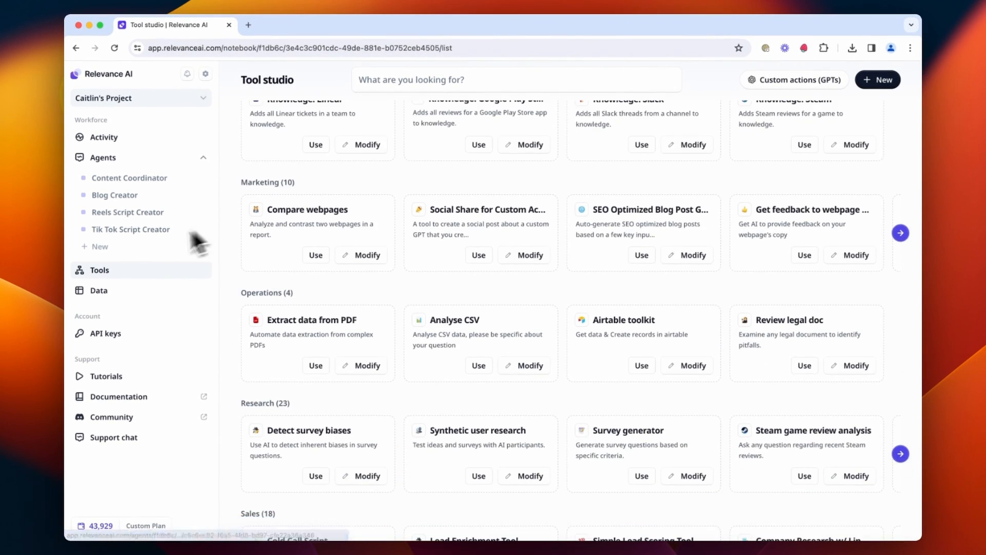
Step: Open the Content Coordinator agent and scroll through its tools, team and instructions
left_click(102, 157)
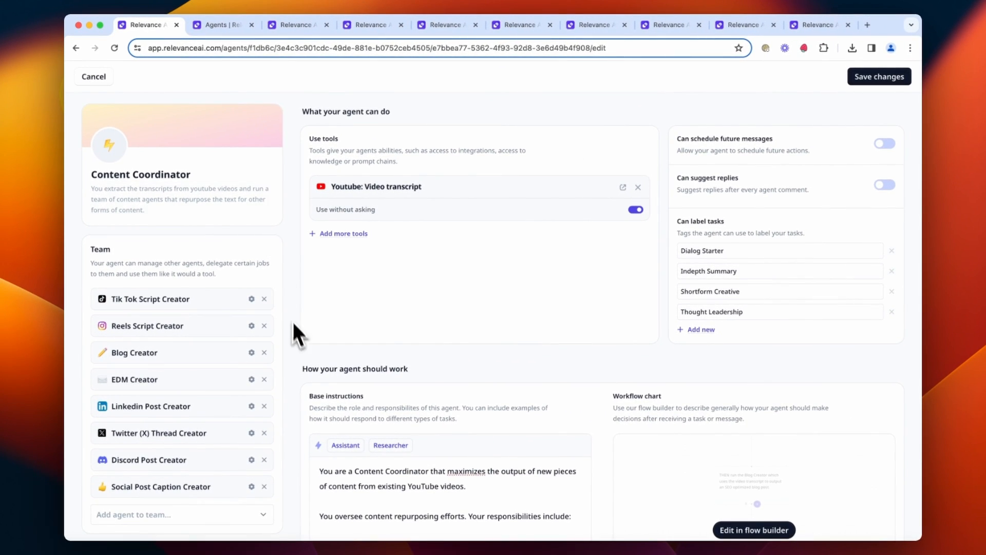
scroll("down", 3)
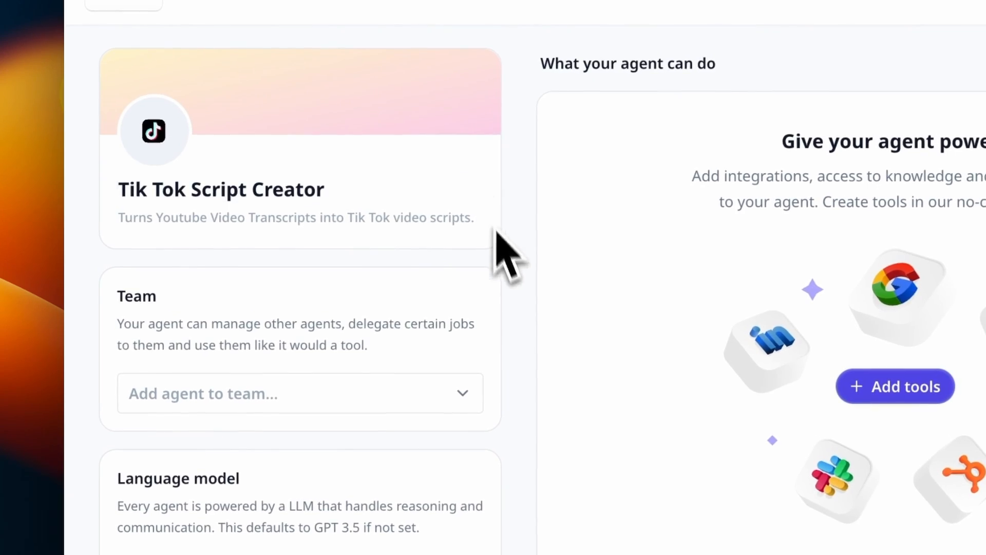
Step: Review the Tik Tok, Reels, Blog, LinkedIn and Twitter sub-agents, ending on Content Coordinator
scroll("down", 3)
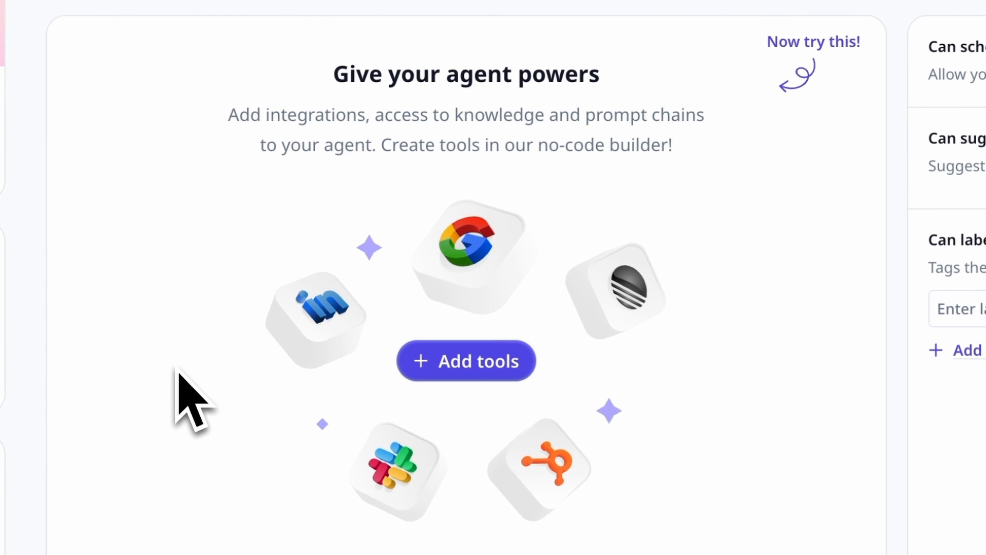
mouse_move(155, 370)
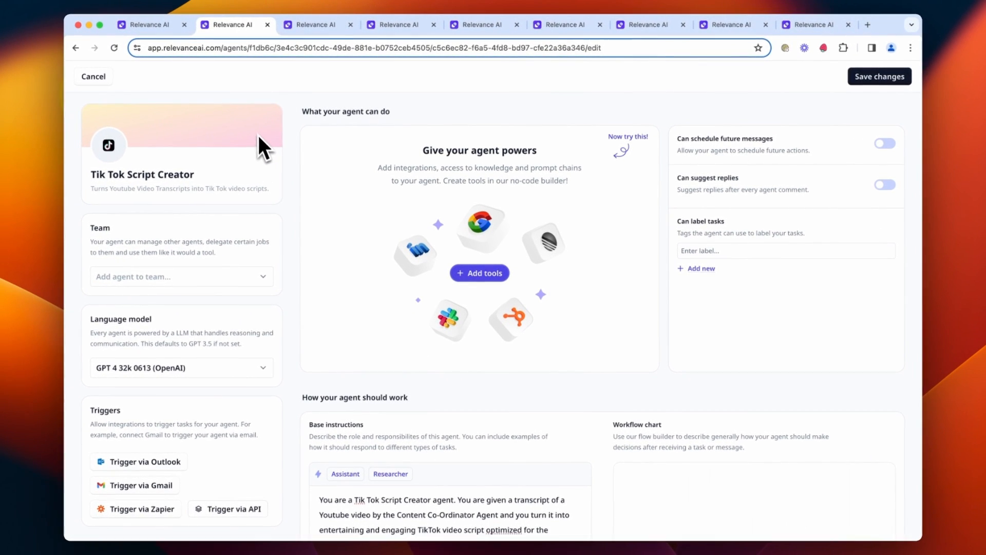
left_click(313, 24)
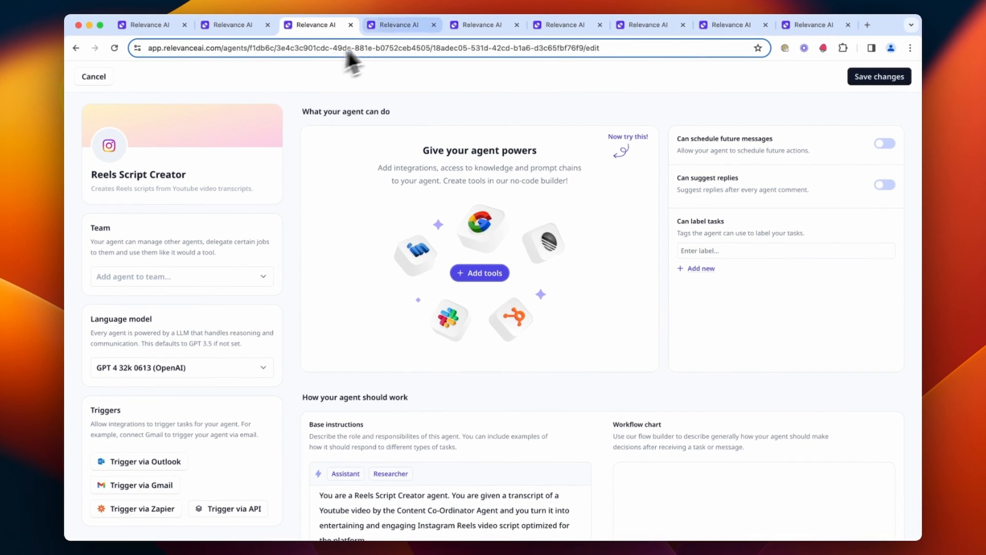
left_click(398, 24)
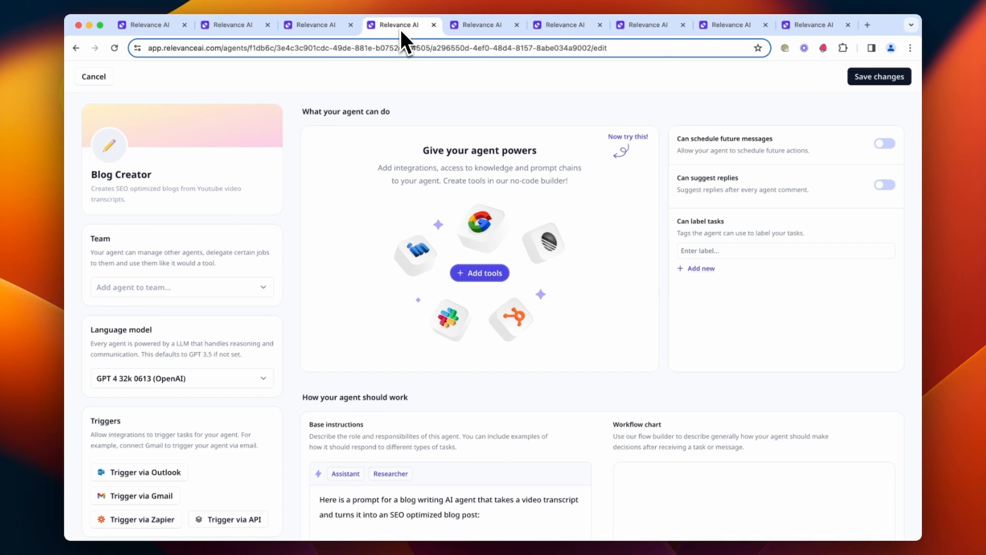
left_click(558, 25)
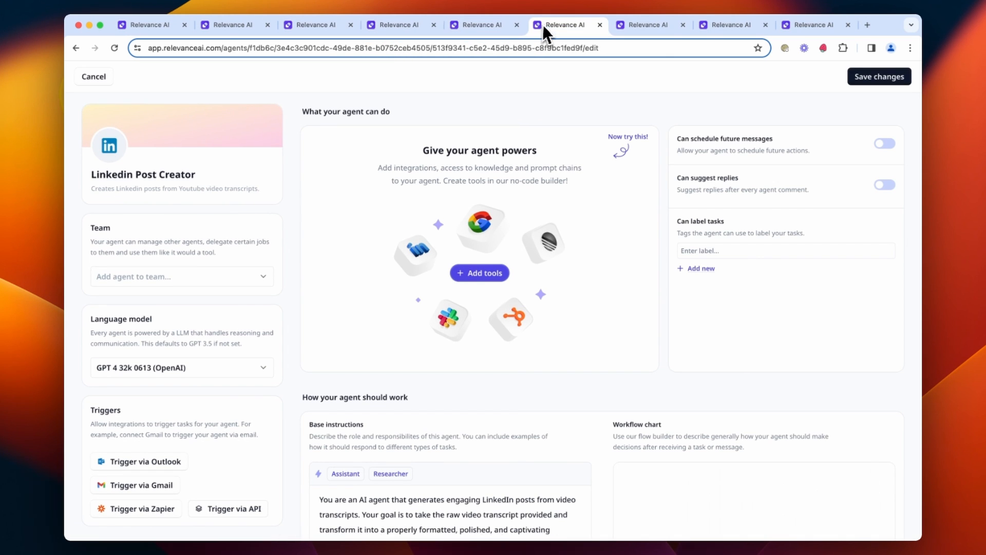
left_click(648, 25)
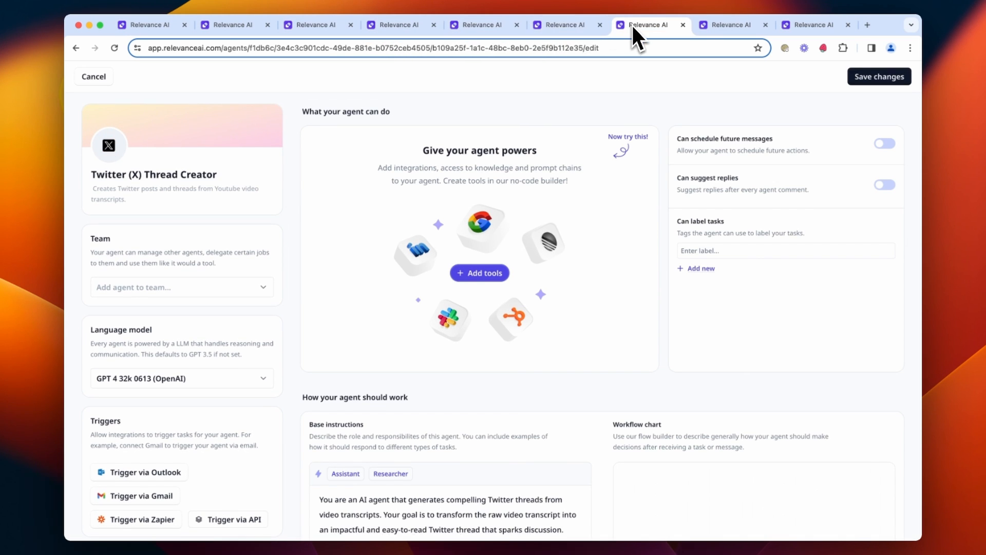
left_click(731, 24)
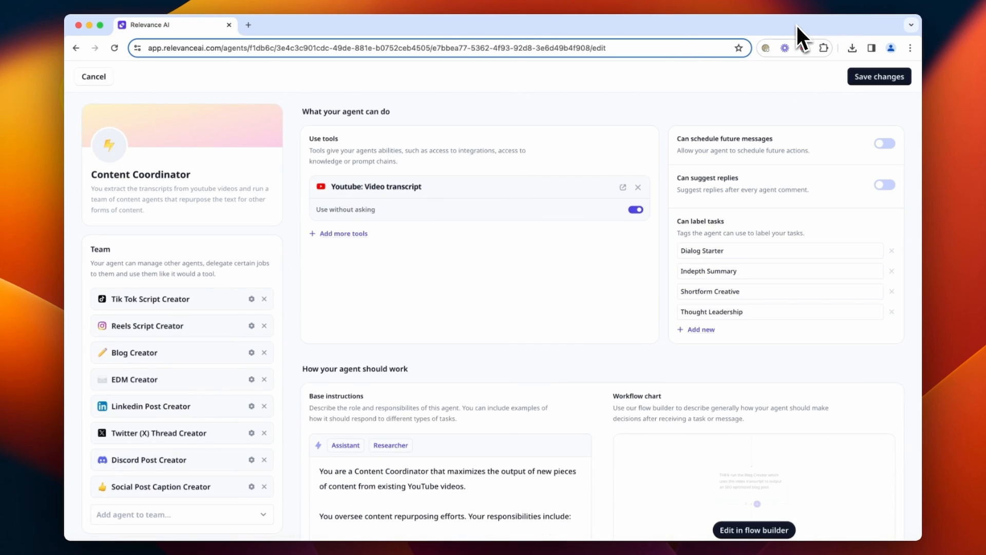
scroll("down", 3)
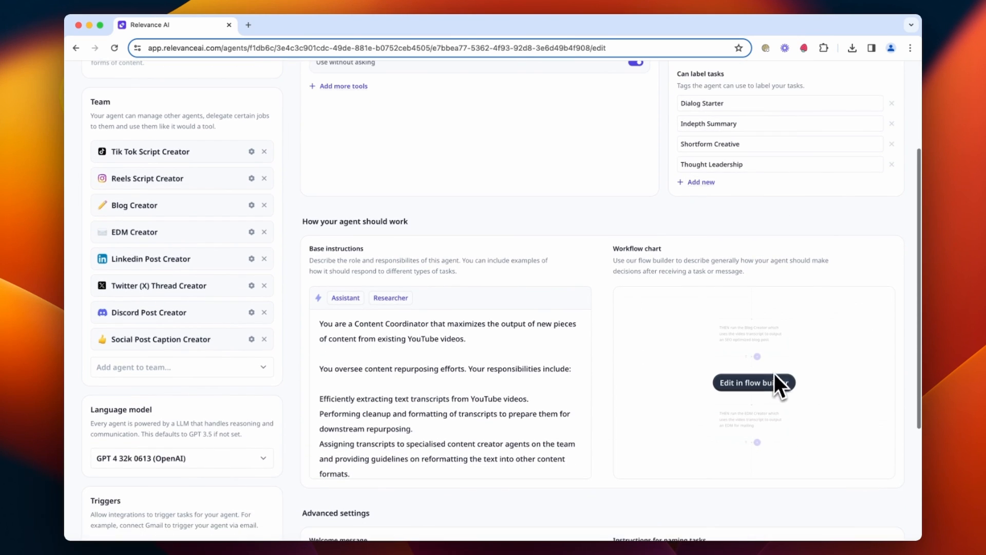
left_click(750, 382)
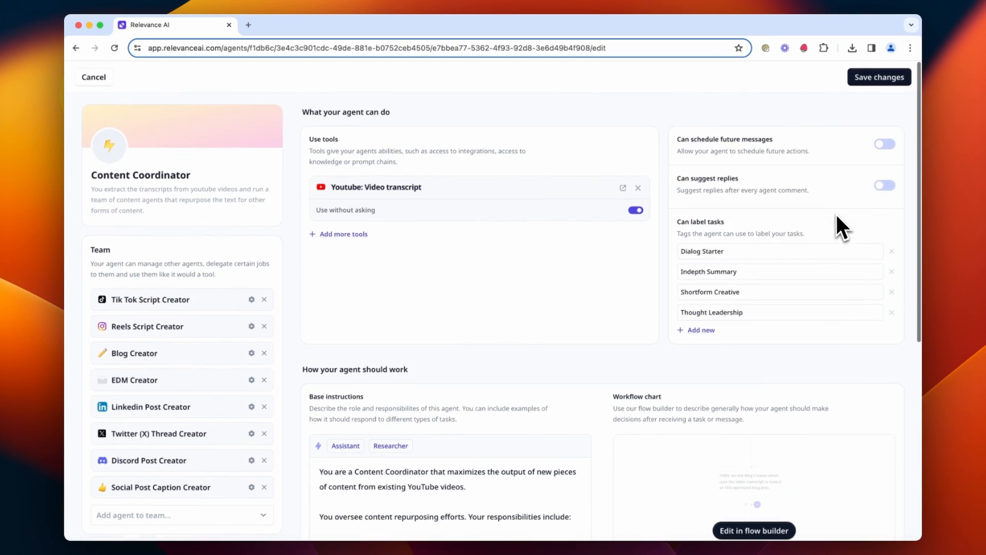
Step: View the YouTube transcript handoff templates for Tik Tok and Reels Script Creators
left_click(252, 299)
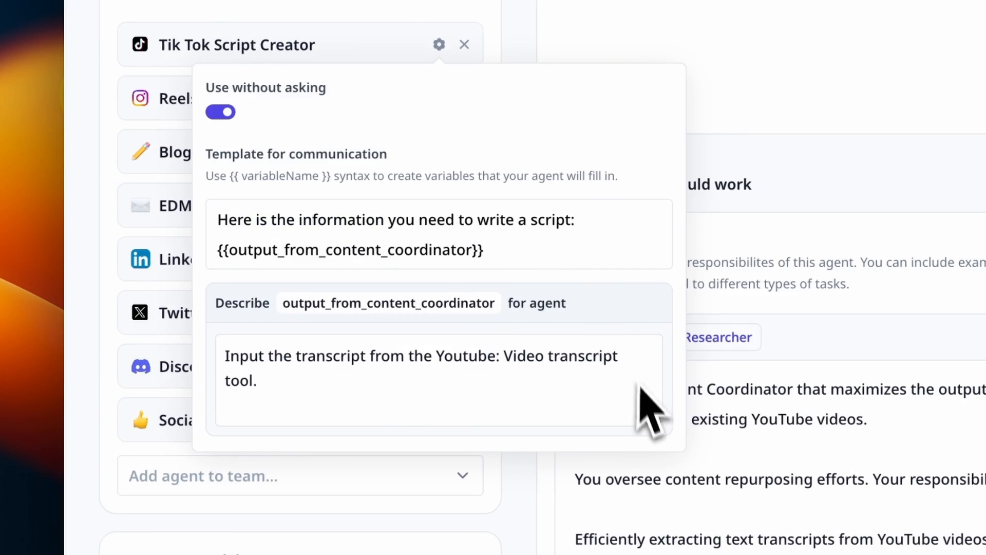
mouse_move(661, 478)
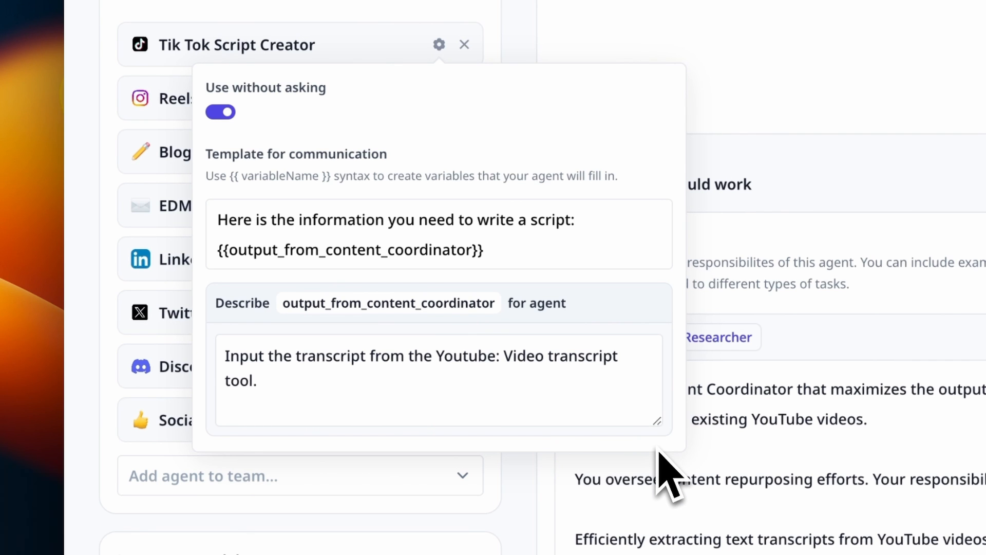
mouse_move(655, 274)
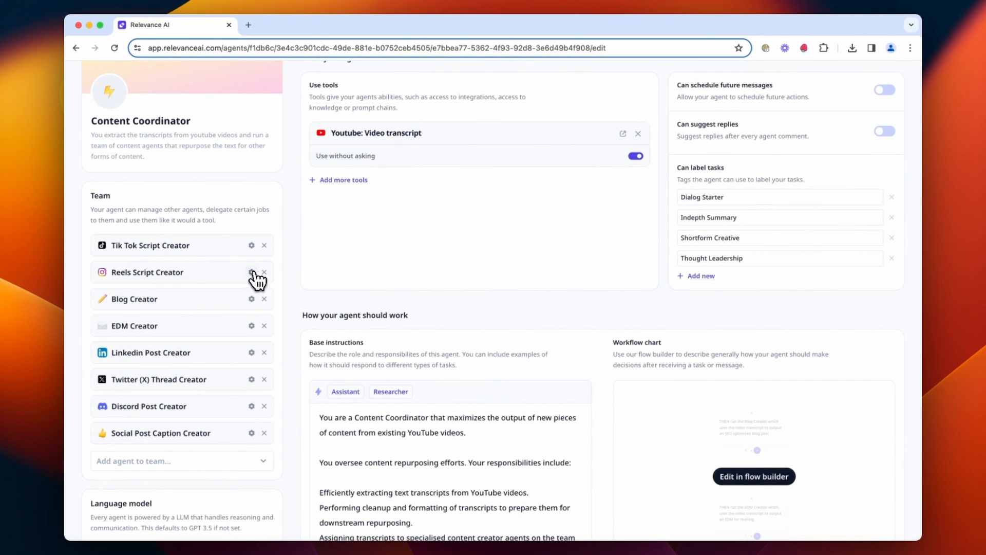
left_click(252, 299)
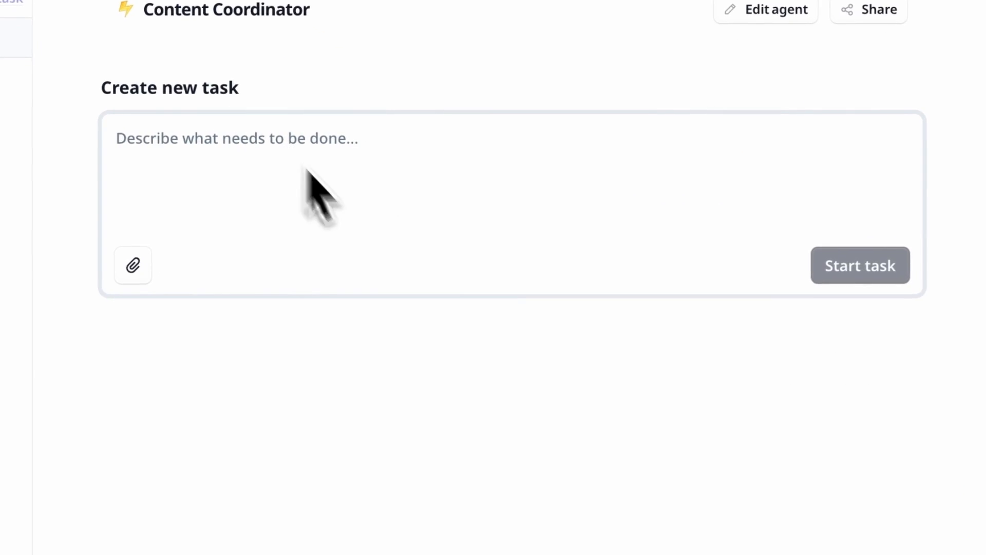
Step: Select the 'Describe what needs to be done' box to start a Content Coordinator task
left_click(860, 265)
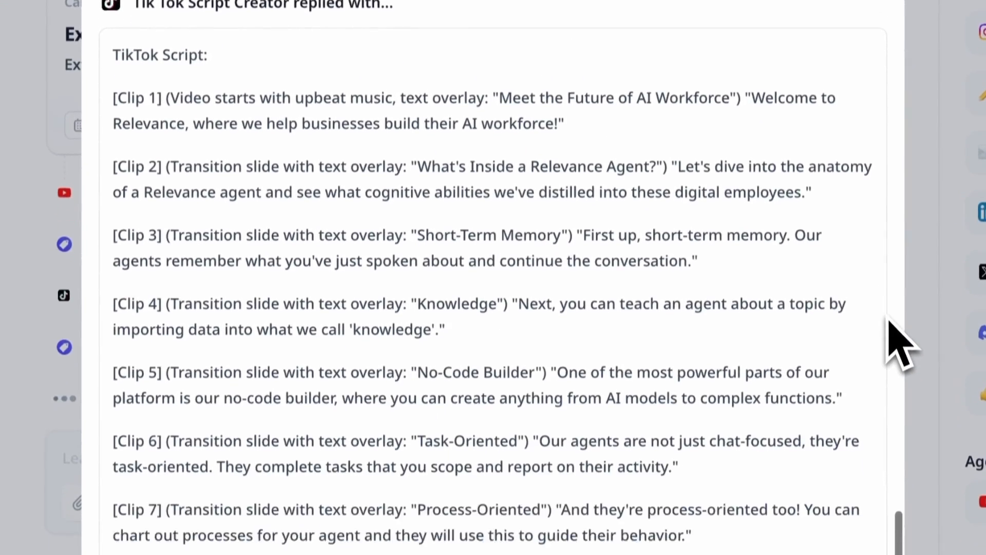
scroll("down", 3)
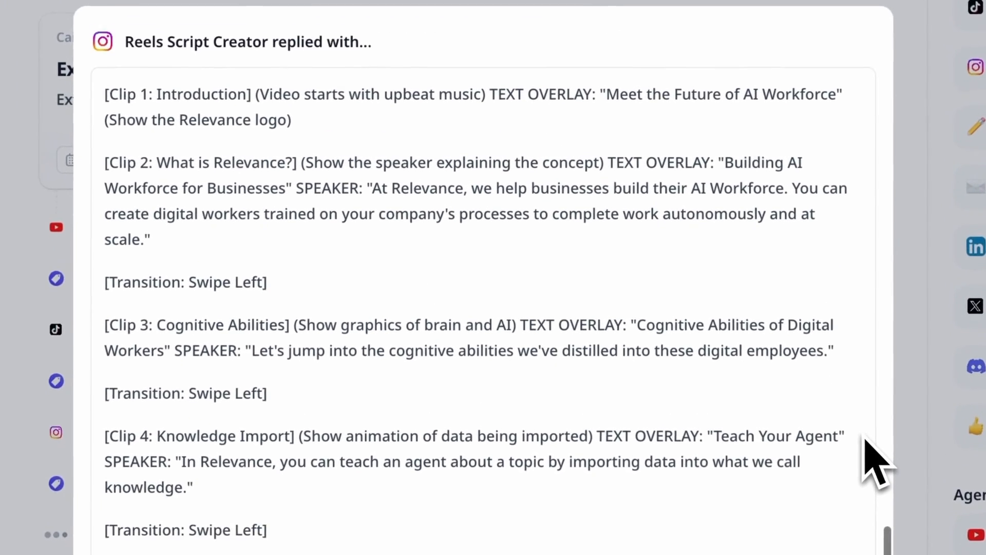
scroll("down", 3)
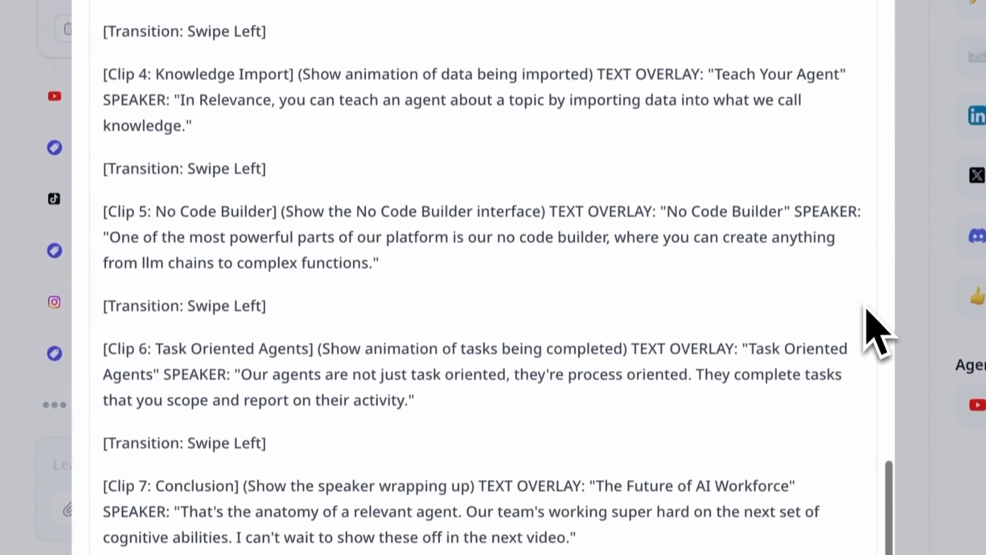
scroll("down", 3)
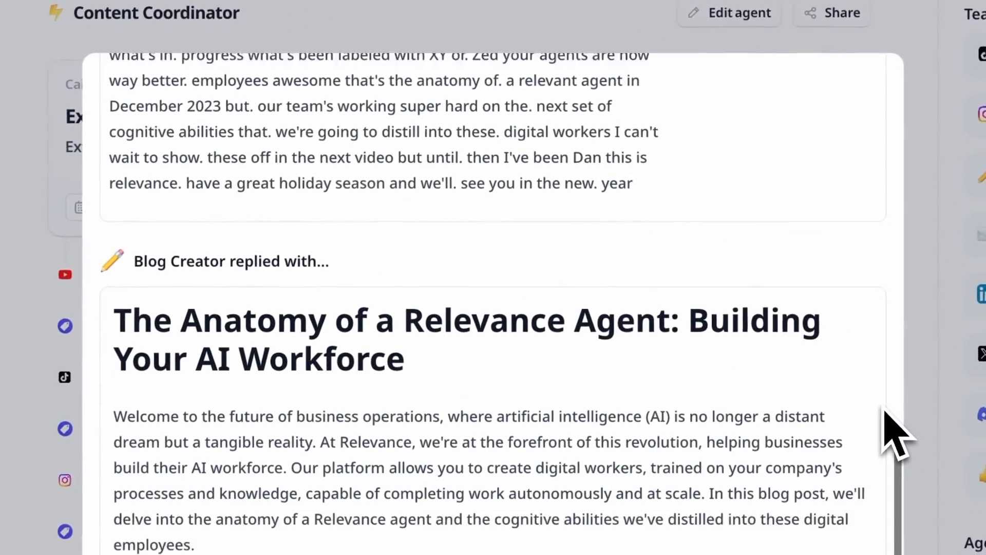
scroll("down", 3)
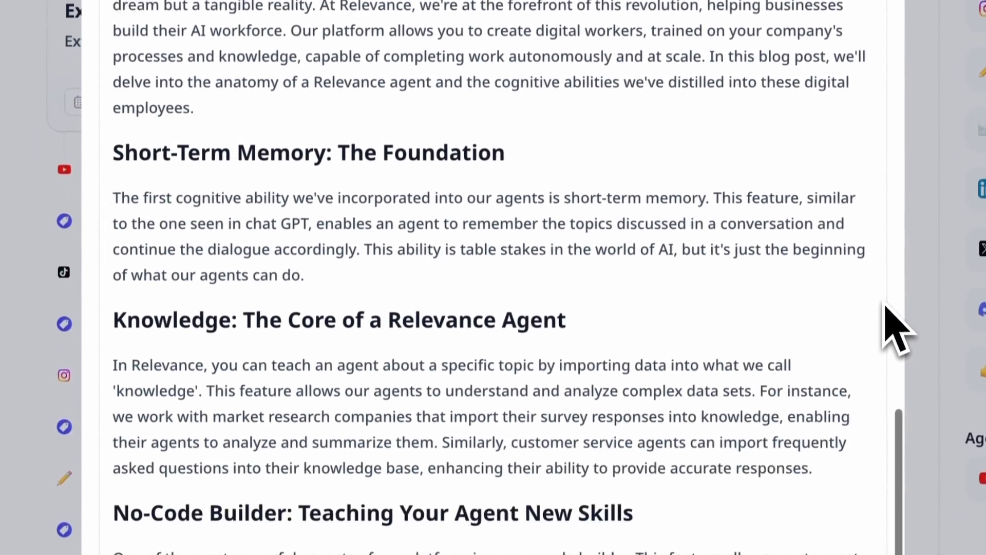
scroll("down", 3)
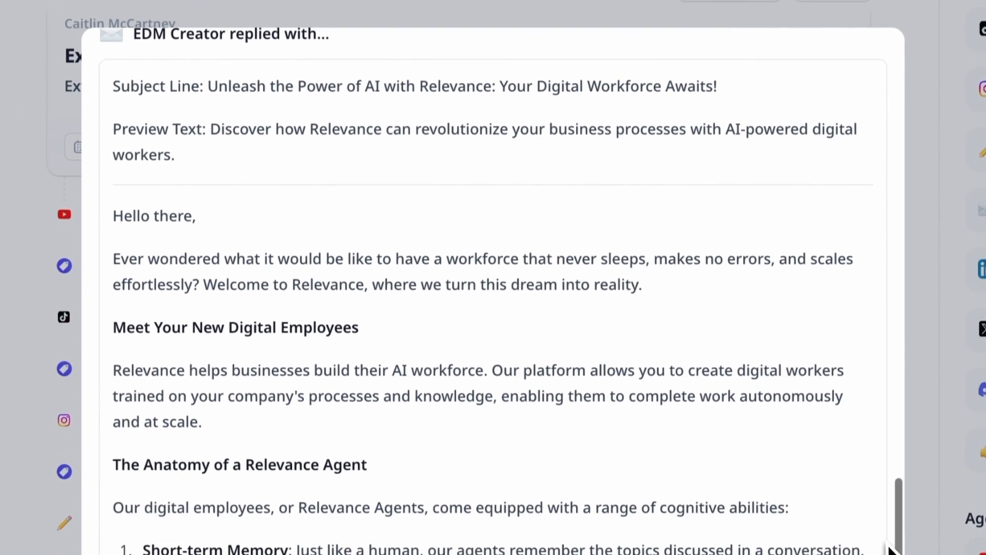
scroll("down", 3)
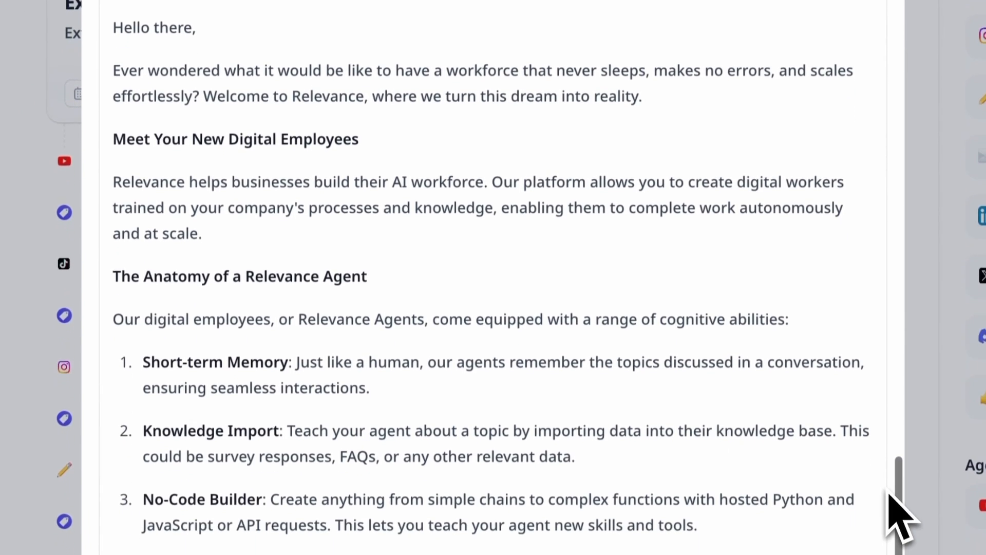
scroll("down", 3)
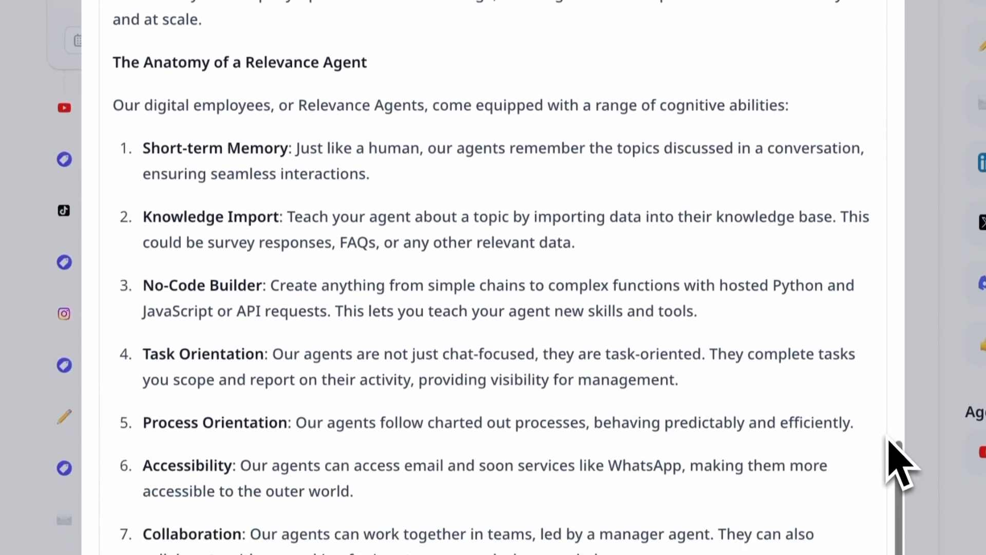
scroll("down", 3)
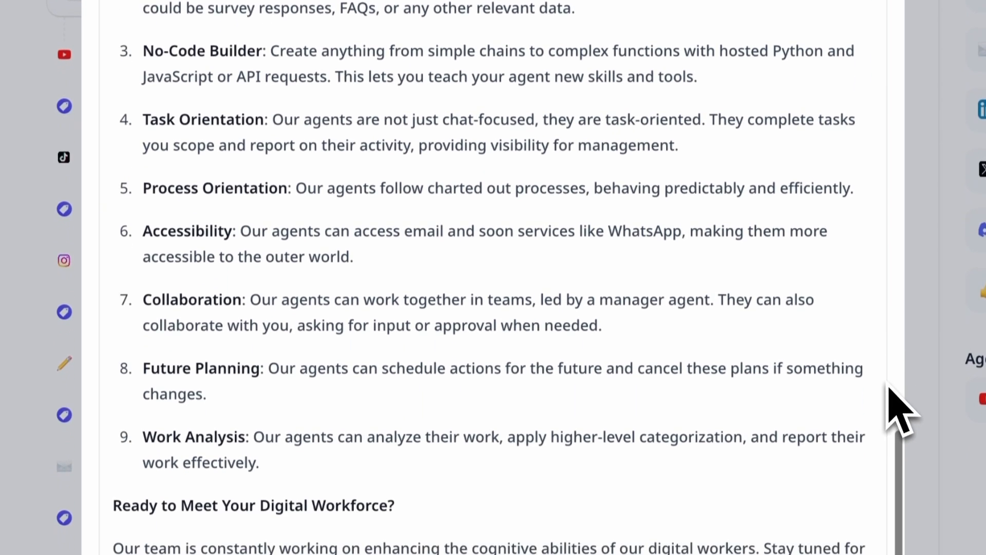
scroll("down", 3)
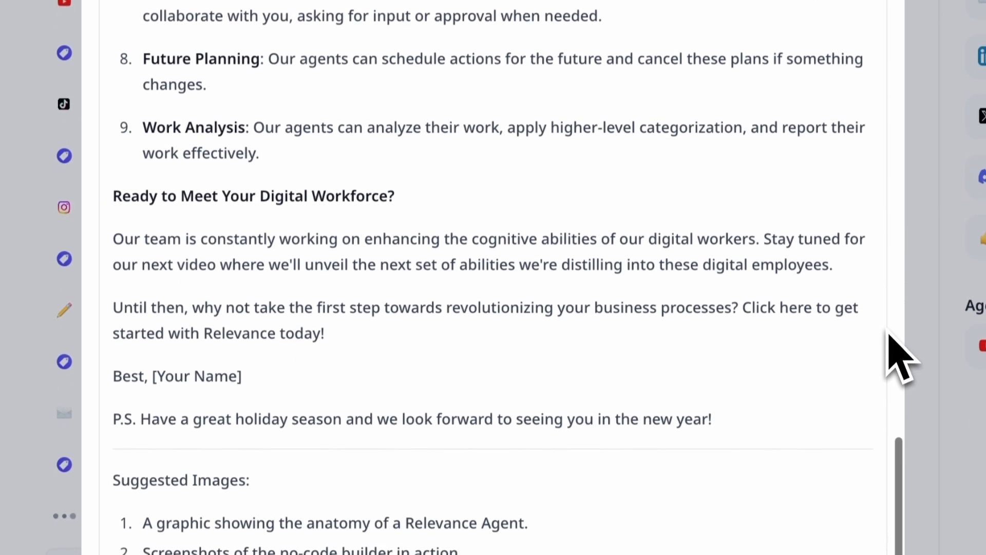
scroll("down", 3)
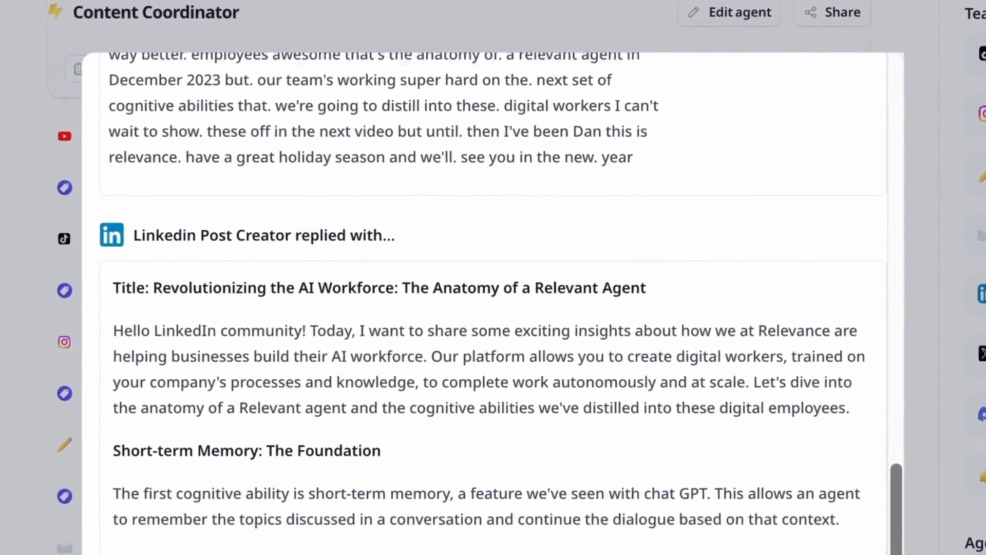
scroll("down", 3)
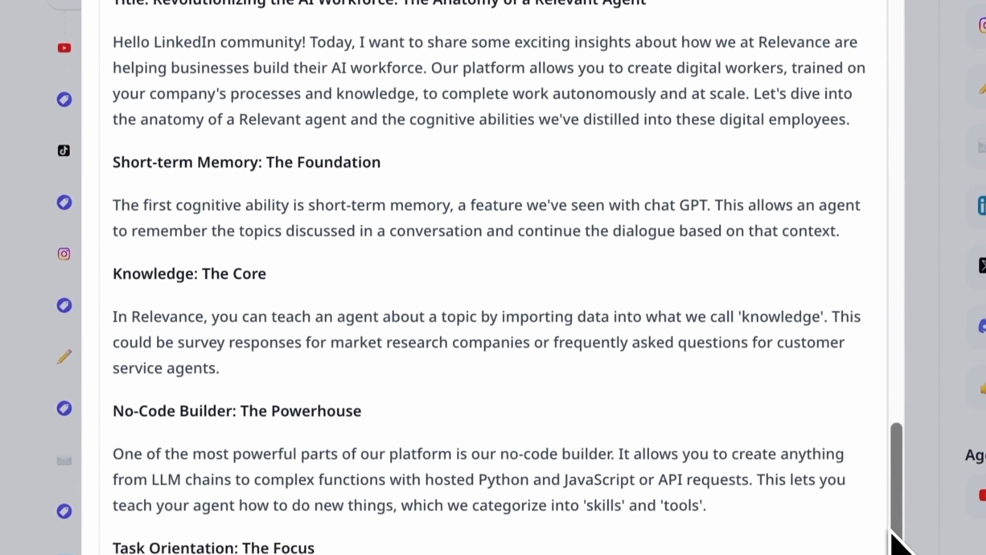
scroll("down", 3)
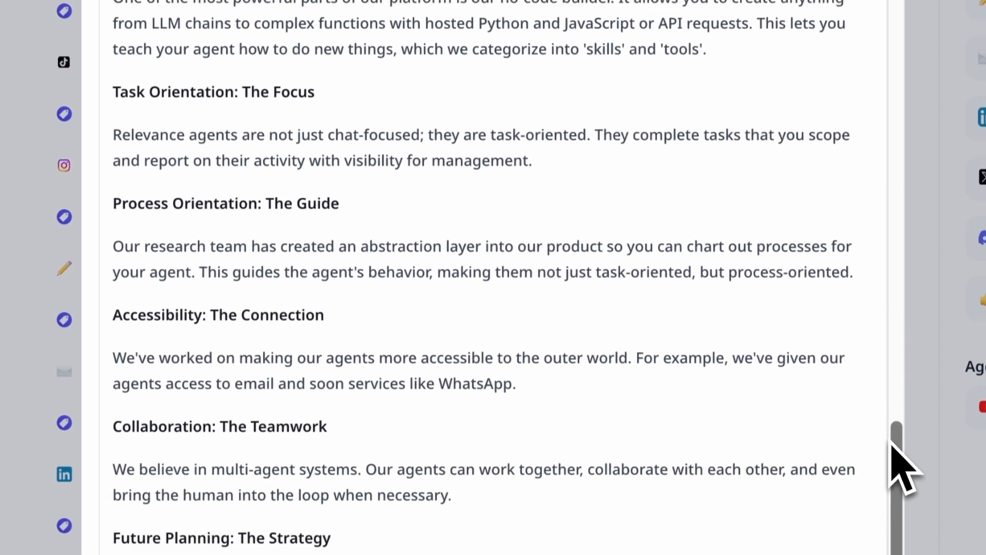
scroll("down", 3)
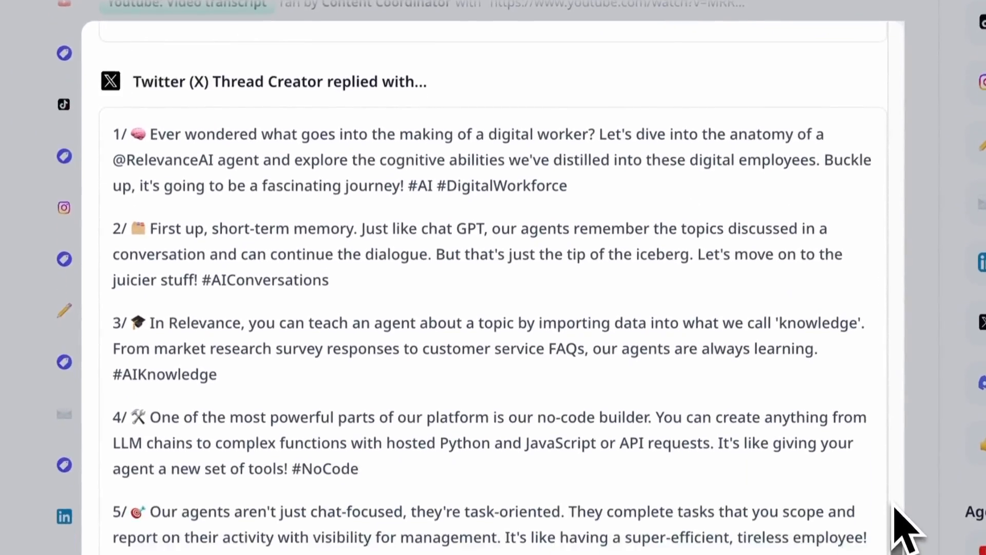
scroll("down", 3)
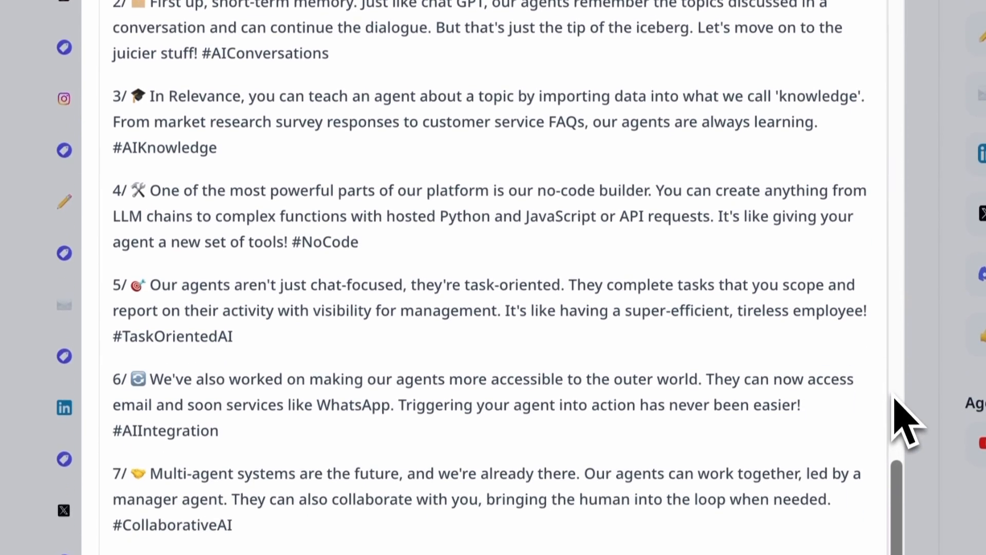
scroll("down", 3)
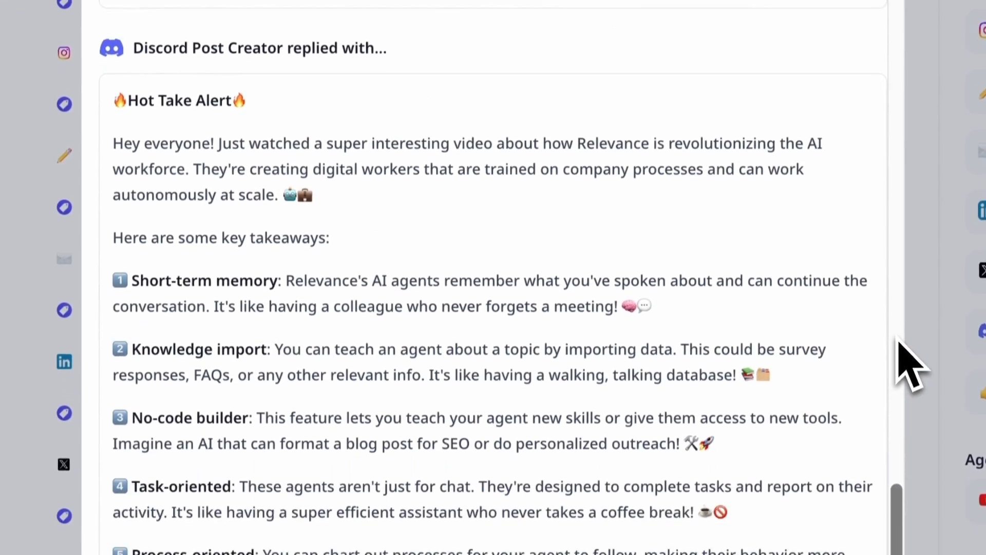
scroll("down", 3)
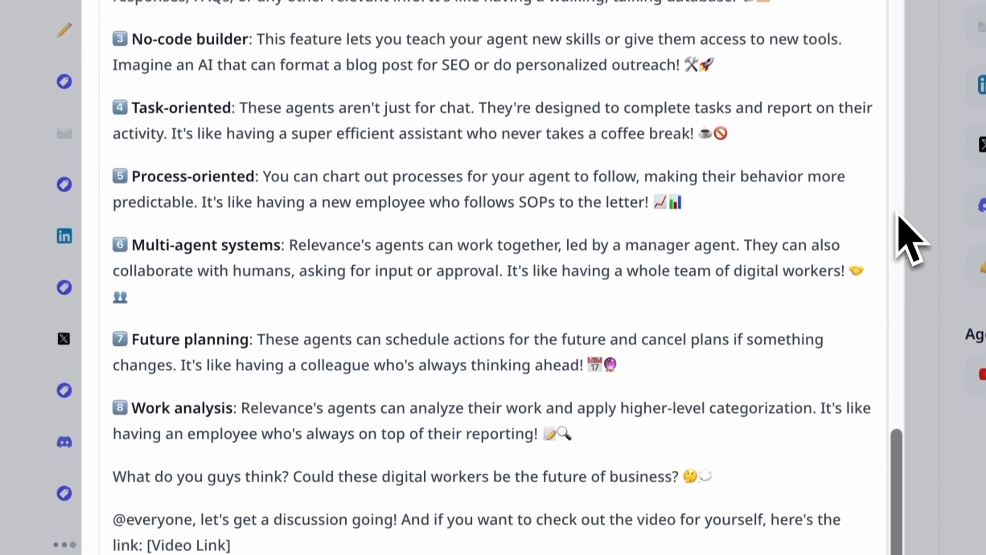